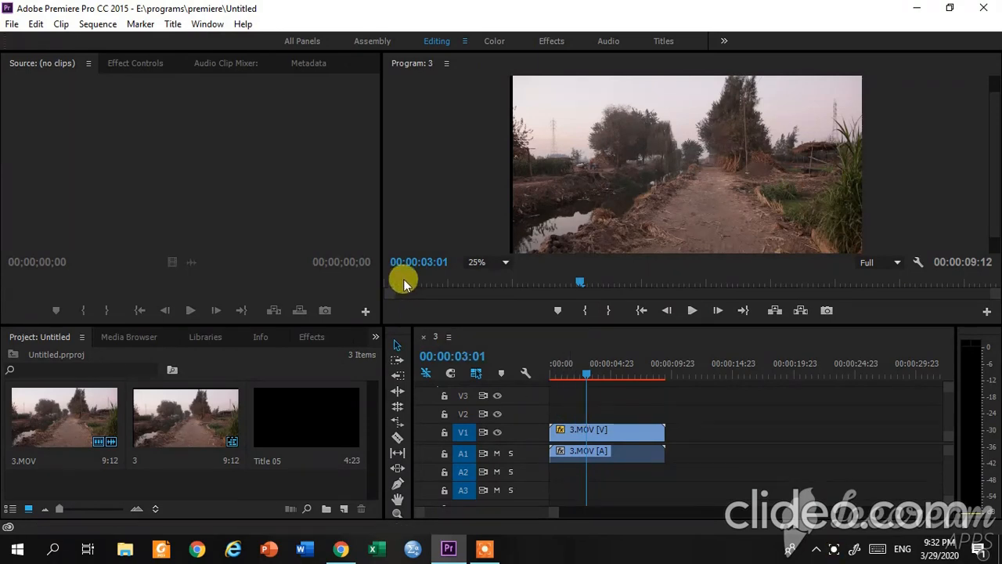
mouse_move(179, 157)
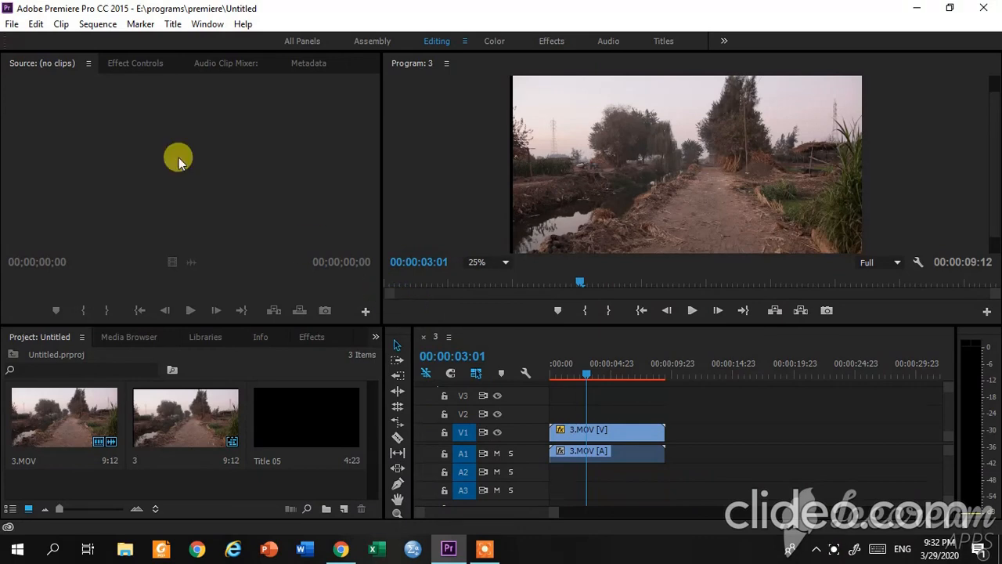
Step: Create a new title named My Counterside from the File menu and confirm it
click(12, 23)
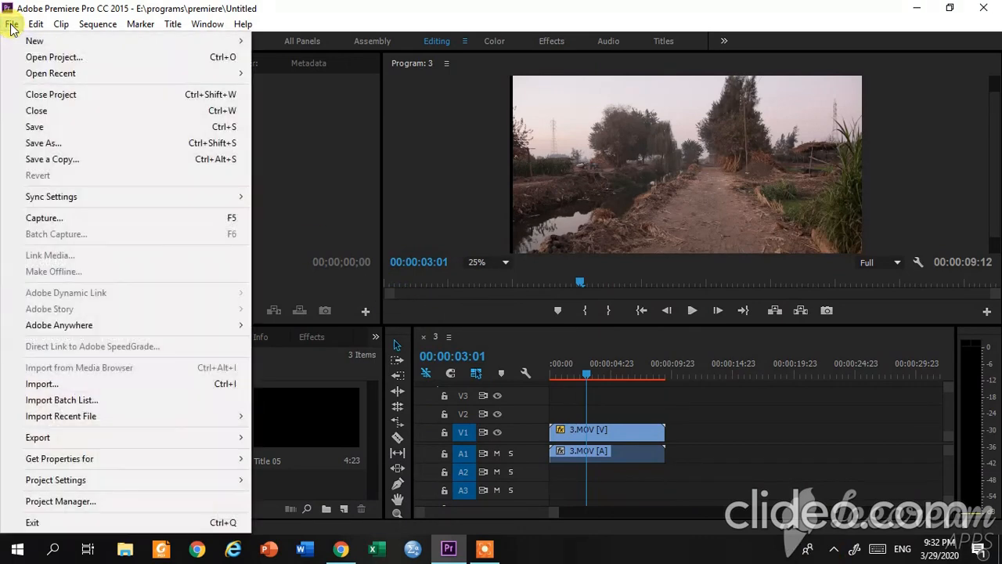
mouse_move(34, 40)
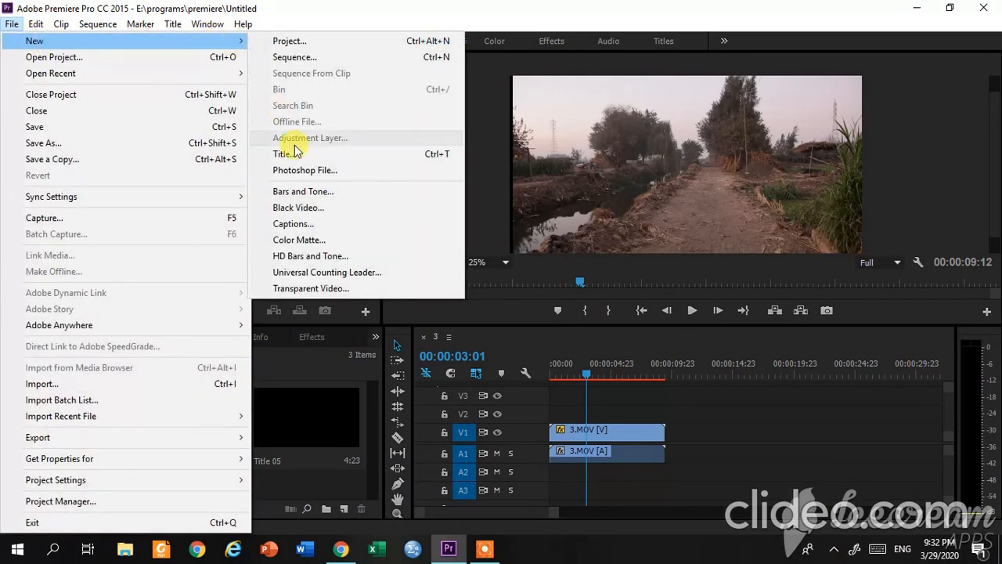
mouse_move(296, 153)
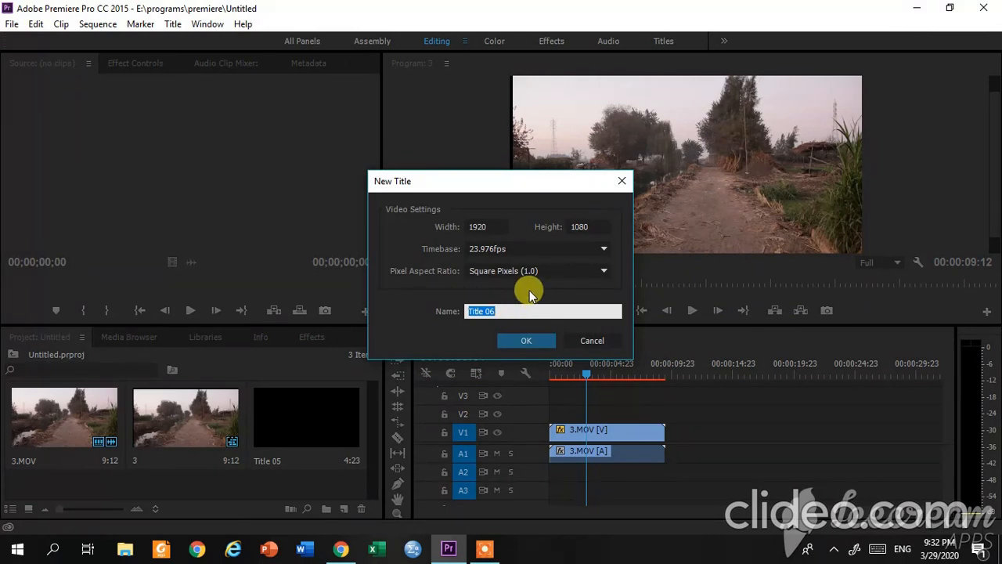
text(My Counterside)
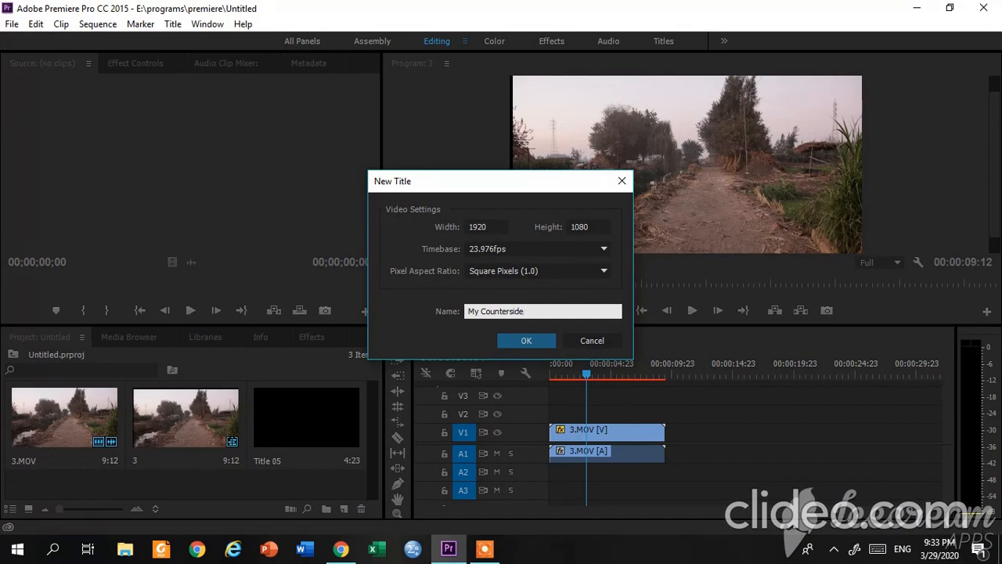
click(526, 340)
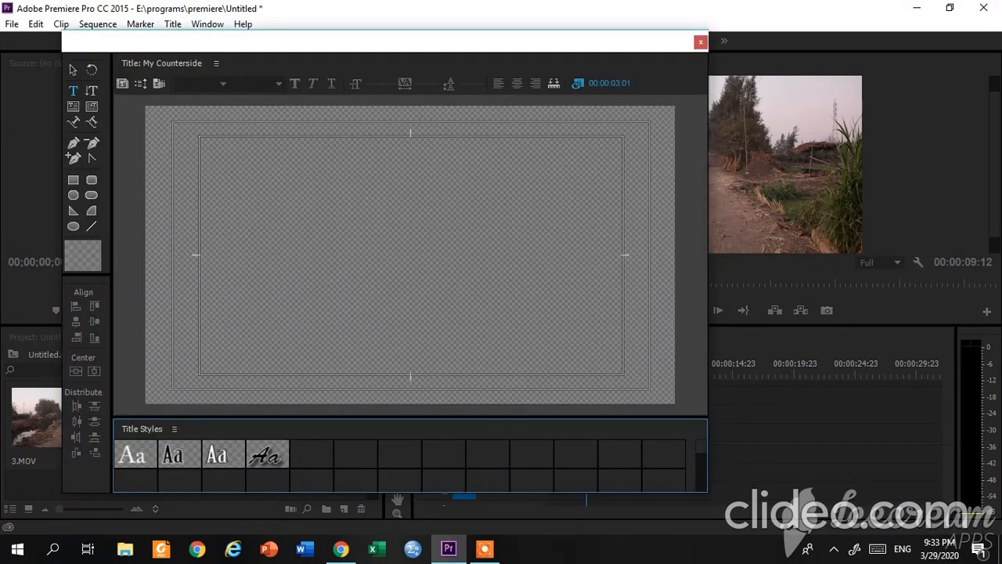
Step: Draw two overlapping white rectangles near the frame bottom and reshape the second one
click(75, 178)
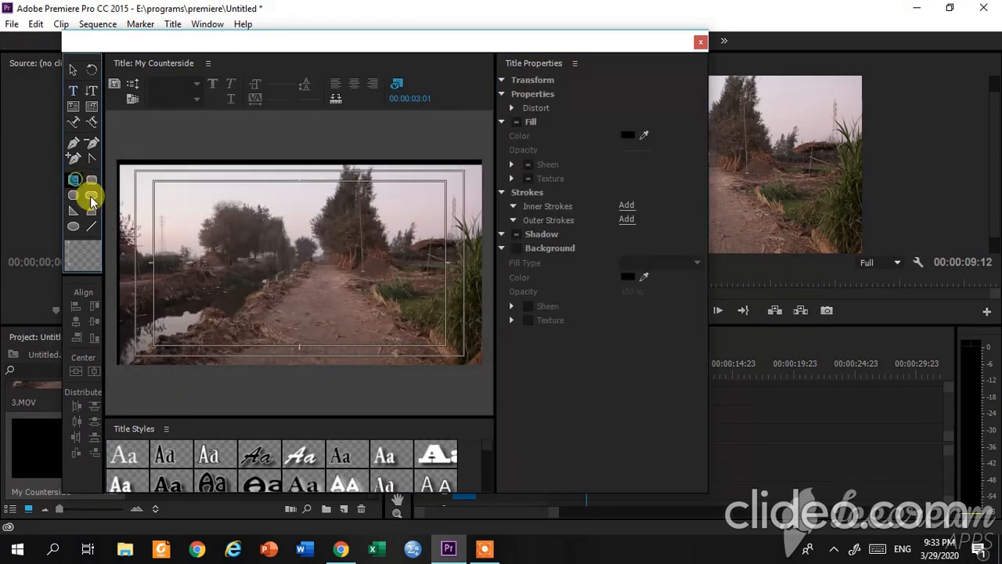
click(91, 194)
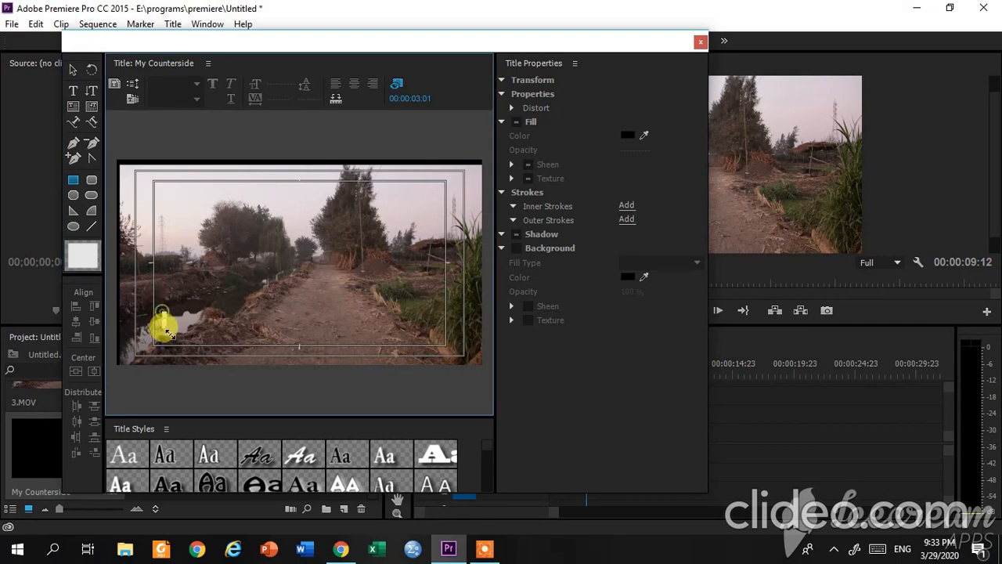
drag(160, 316, 341, 329)
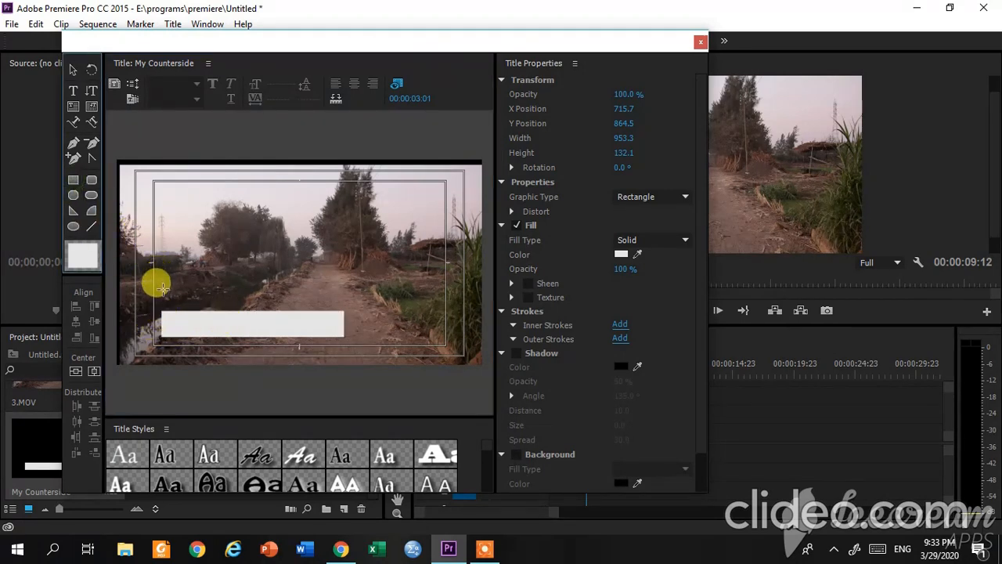
drag(156, 285, 296, 321)
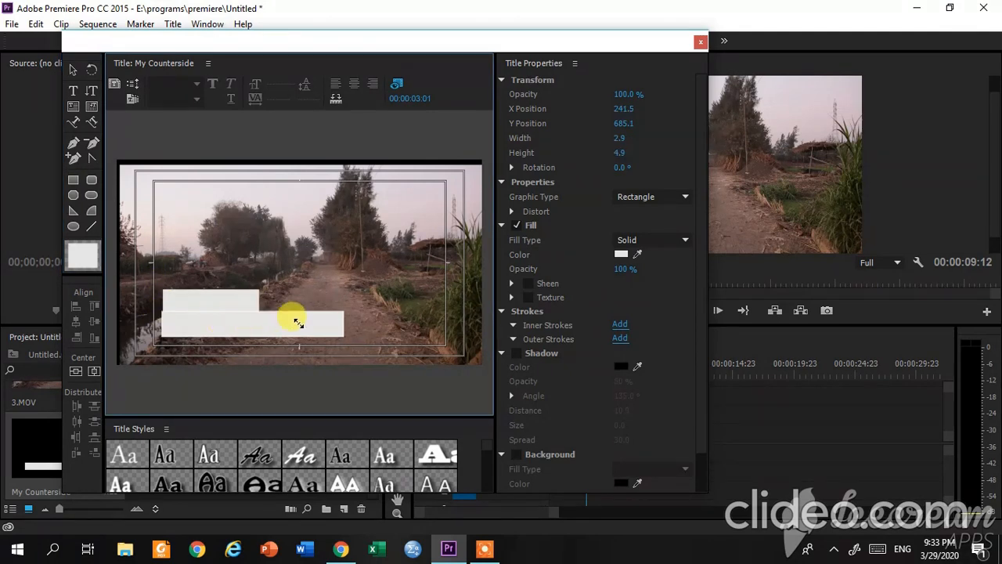
drag(294, 321, 341, 322)
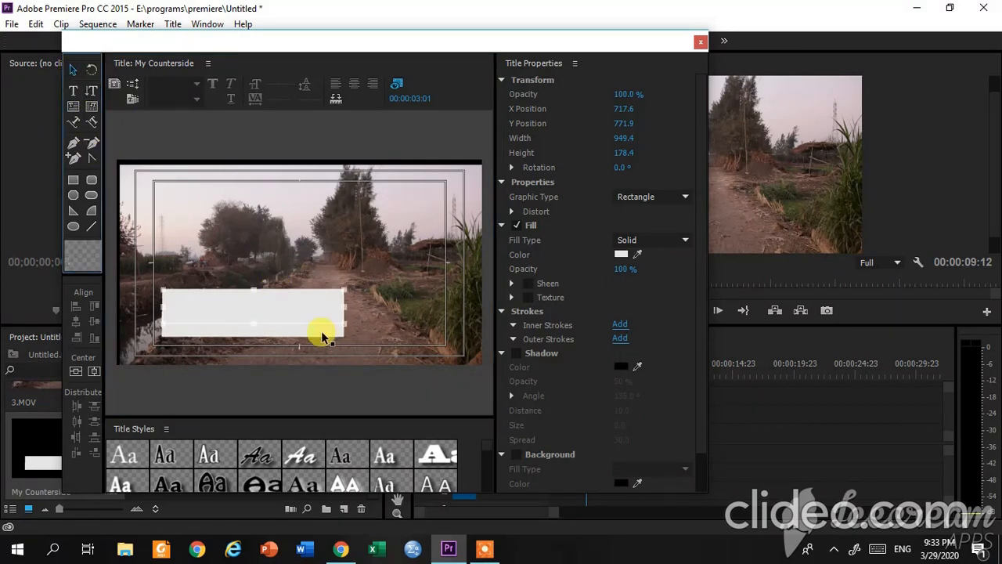
drag(332, 341, 301, 348)
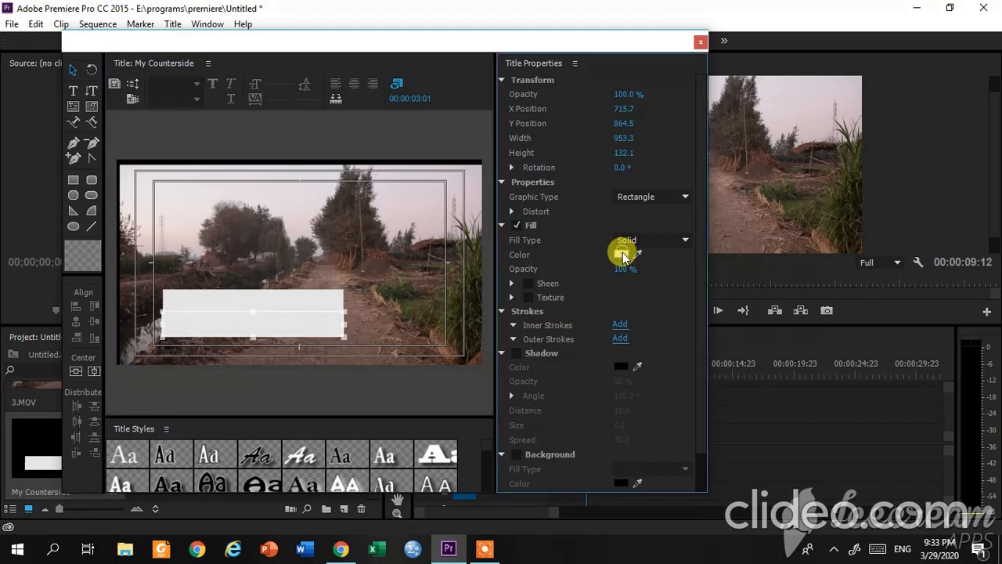
Step: Set the rectangle's fill colour to a saturated orange in the Color Picker
click(620, 254)
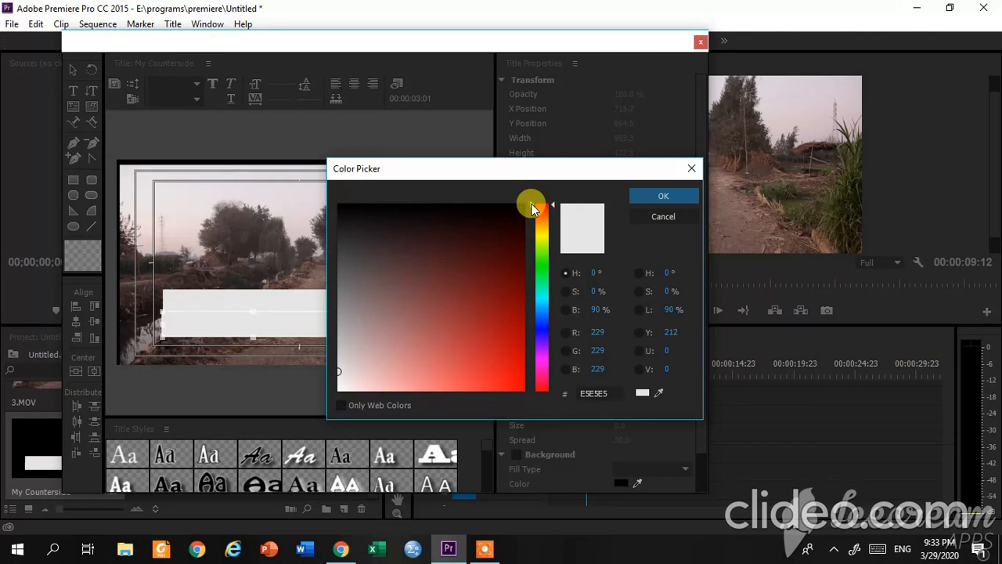
drag(533, 205, 534, 213)
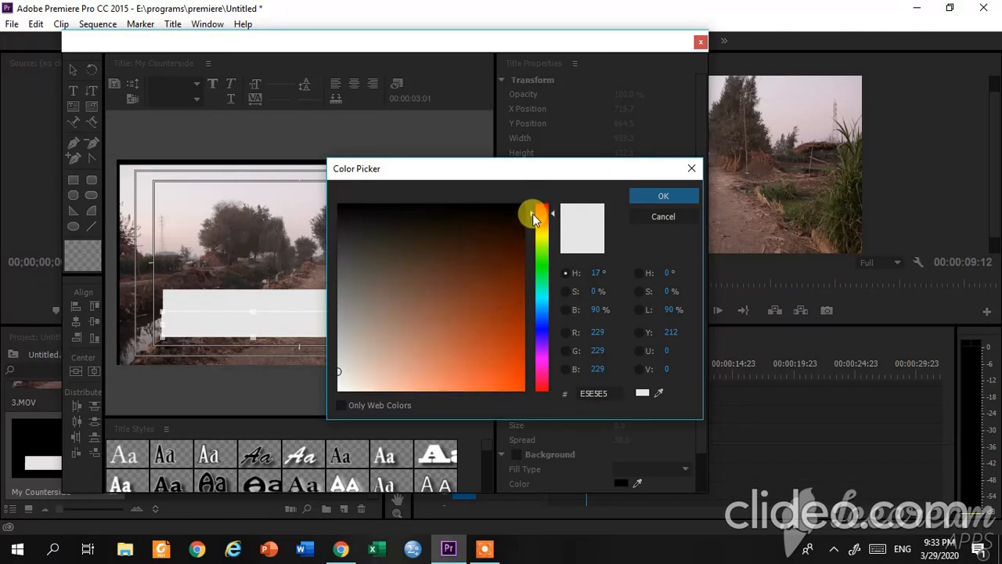
drag(532, 213, 533, 212)
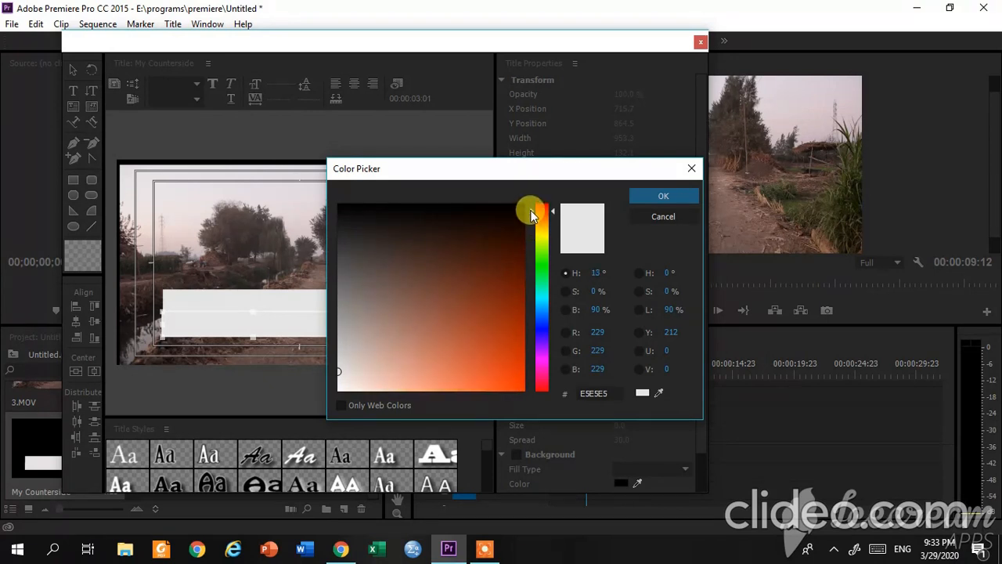
drag(533, 207, 532, 228)
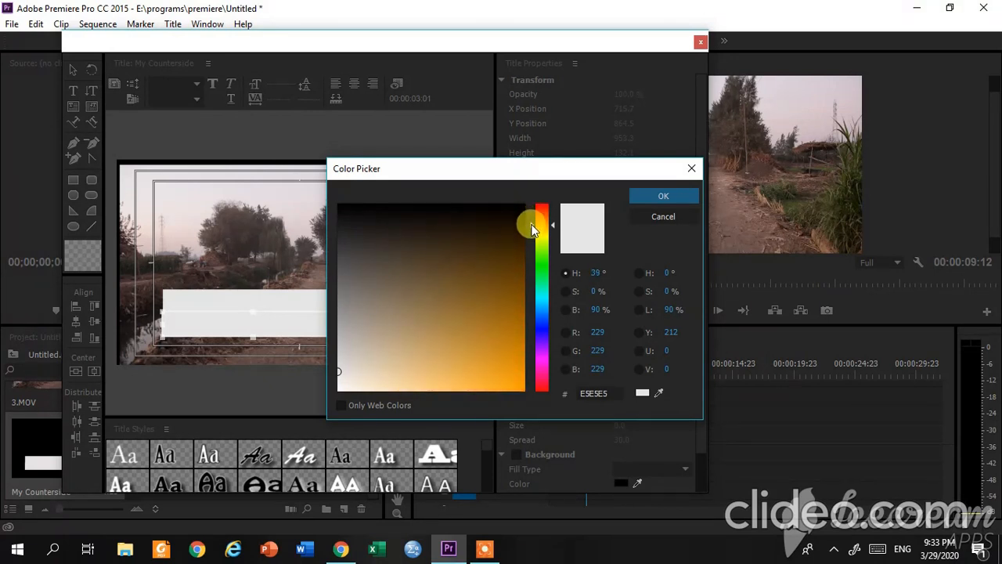
click(516, 373)
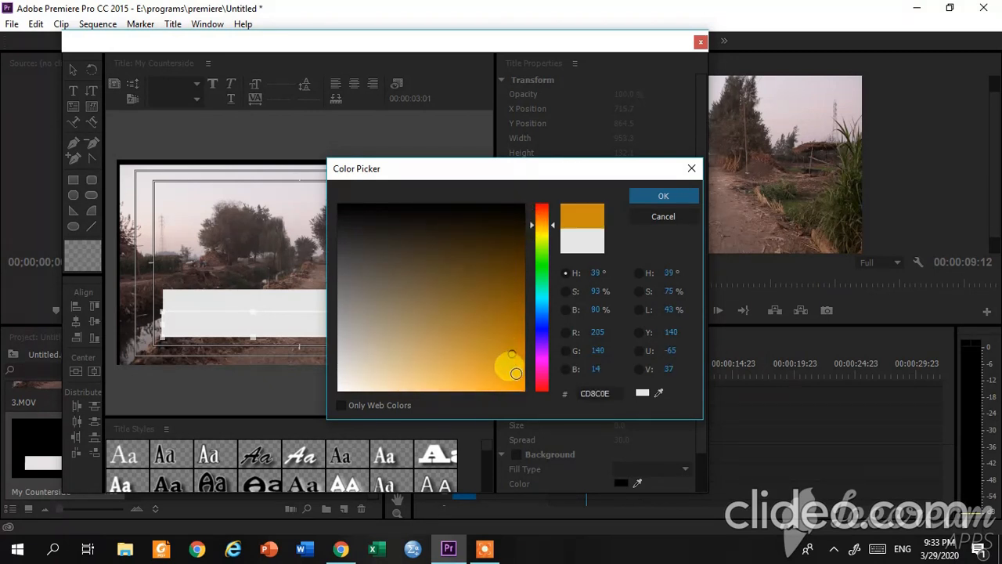
drag(515, 373, 514, 359)
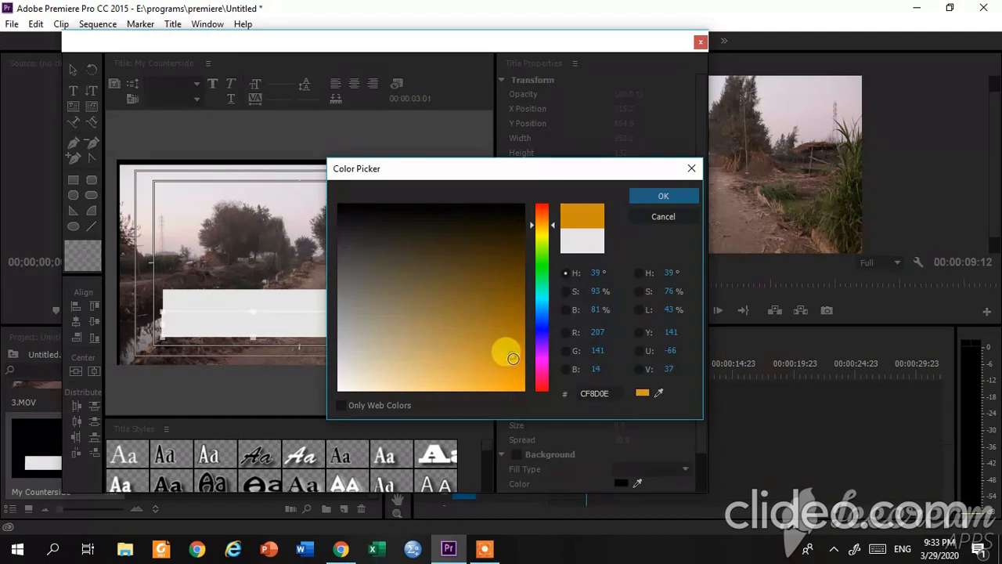
click(664, 196)
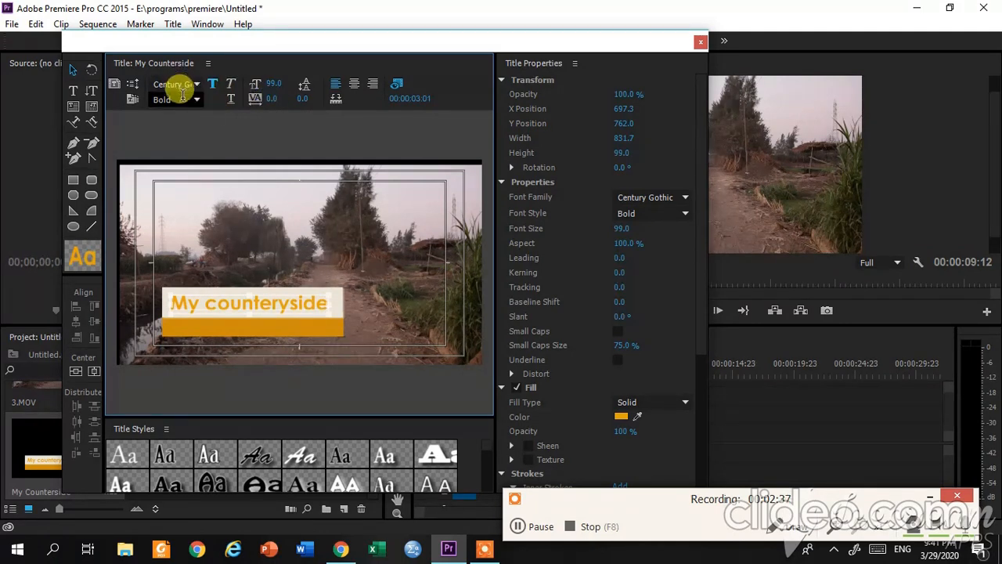
mouse_move(230, 85)
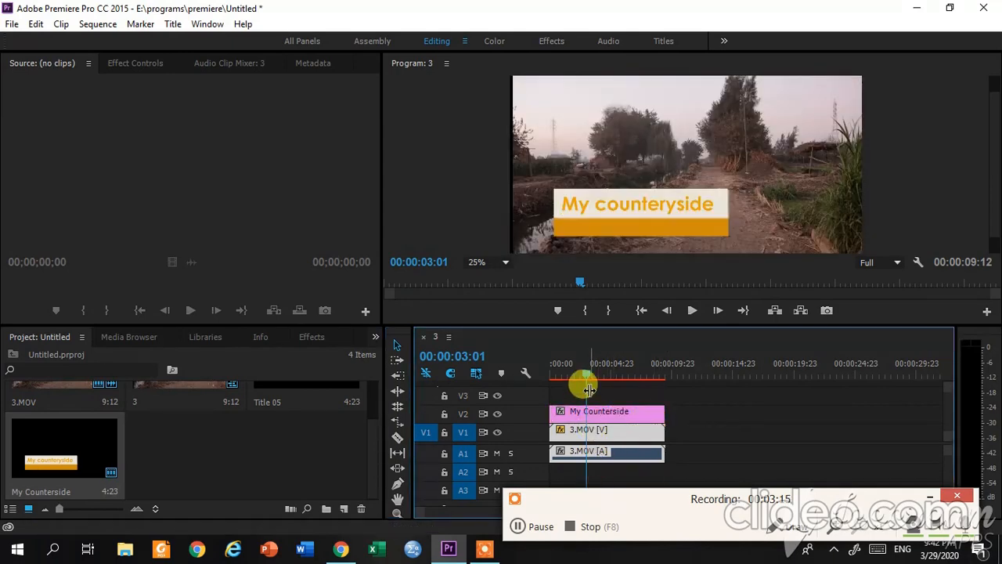
Step: Return the playhead to the start of the sequence
drag(587, 384, 561, 382)
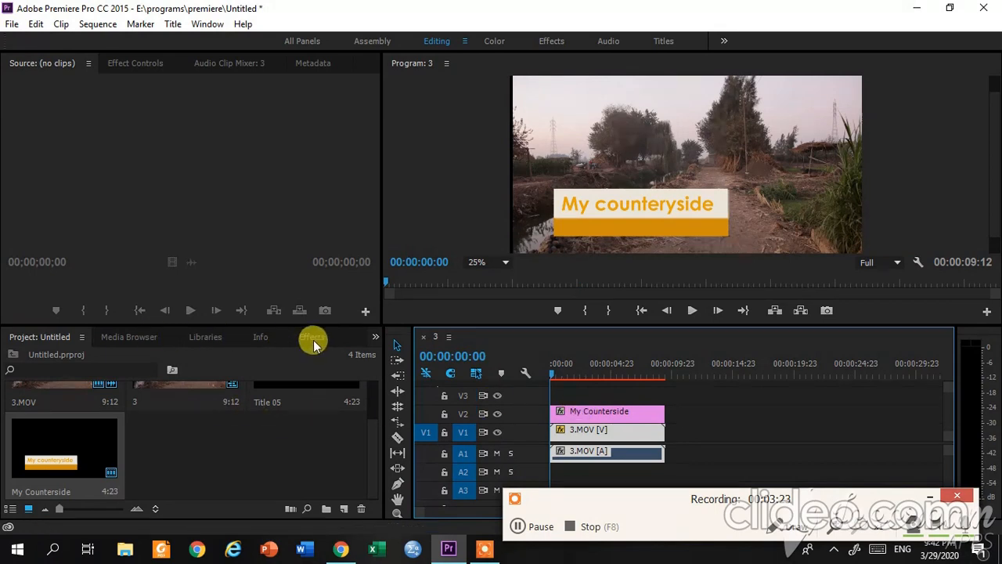
Step: Expand Video Transitions > Slide in the Effects panel for the title clip's start
click(311, 336)
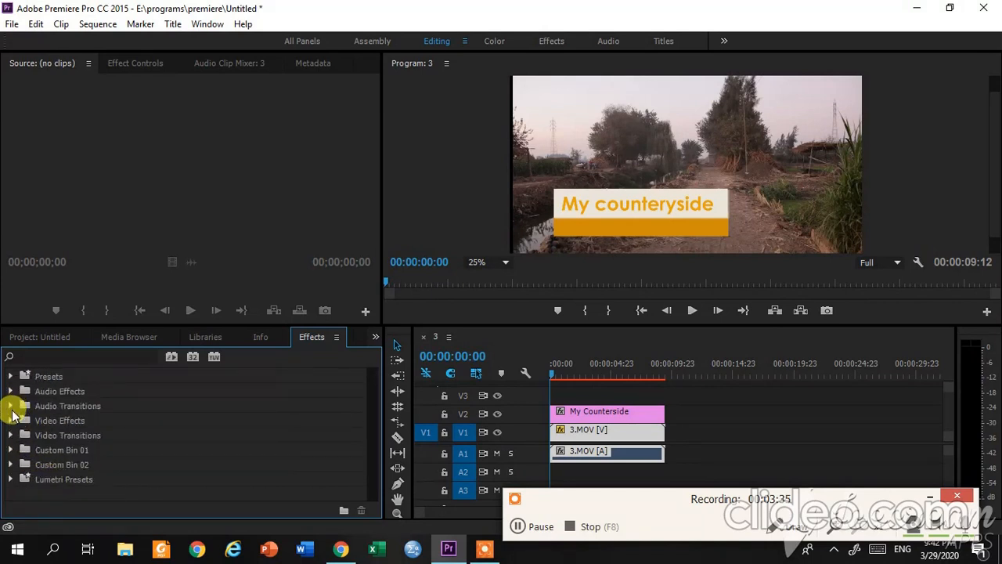
click(13, 406)
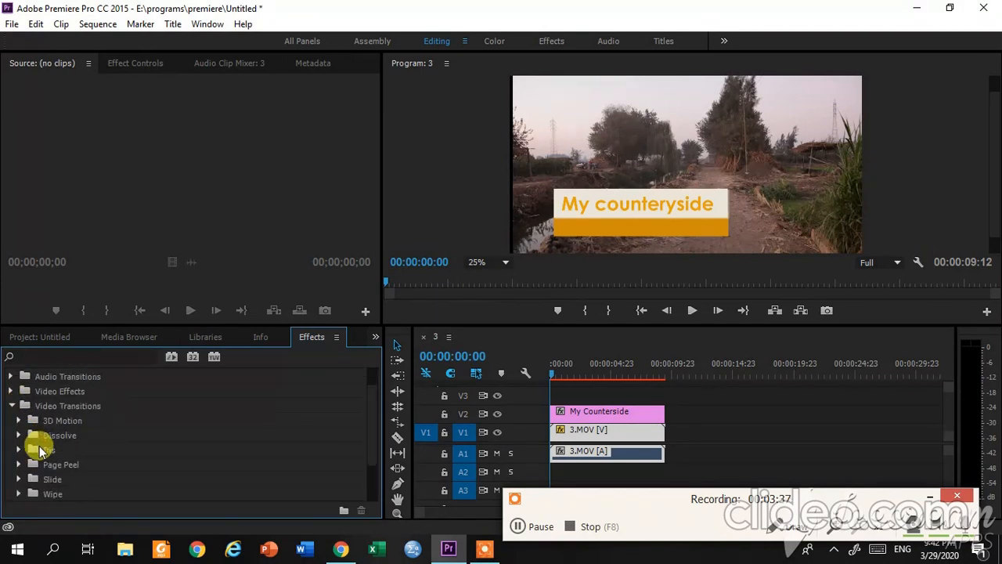
scroll(down, 3)
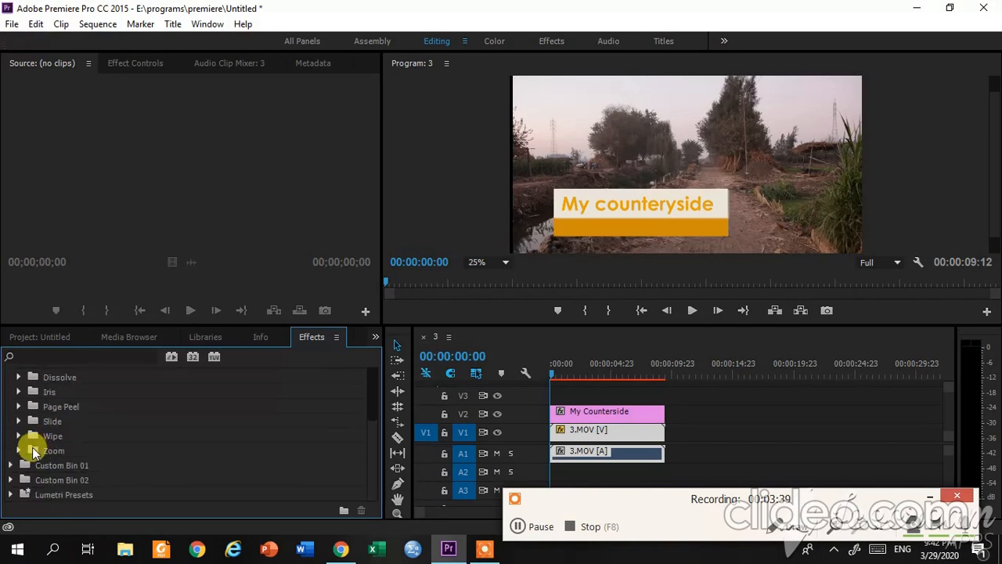
mouse_move(16, 423)
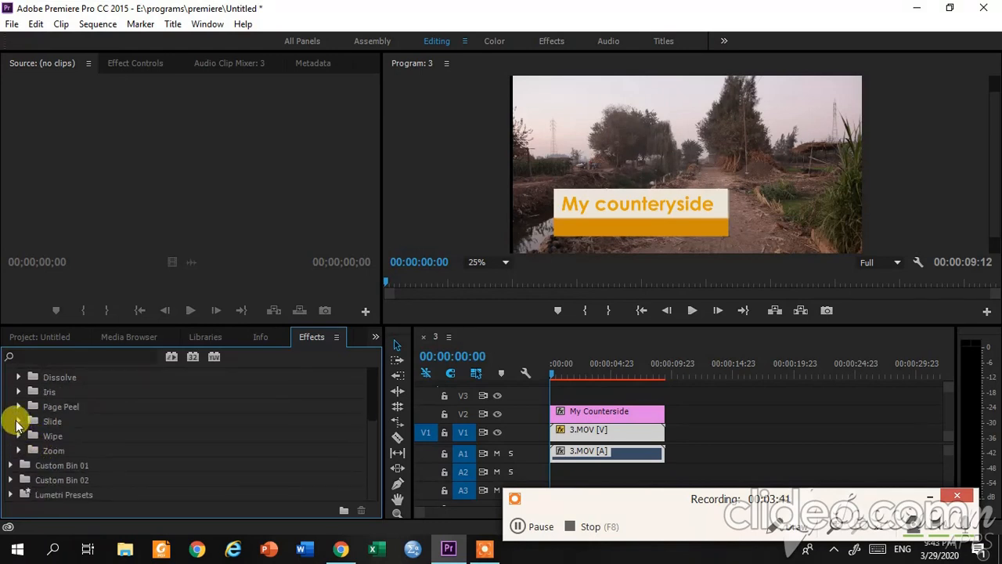
click(19, 421)
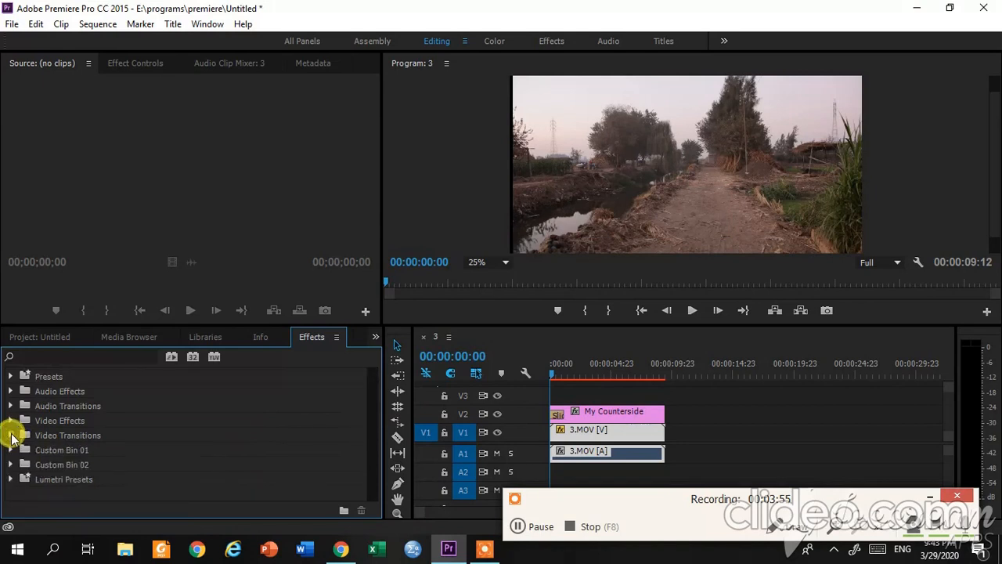
Step: Expand the Dissolve transitions for Cross Dissolve, then play the sequence to preview
click(11, 436)
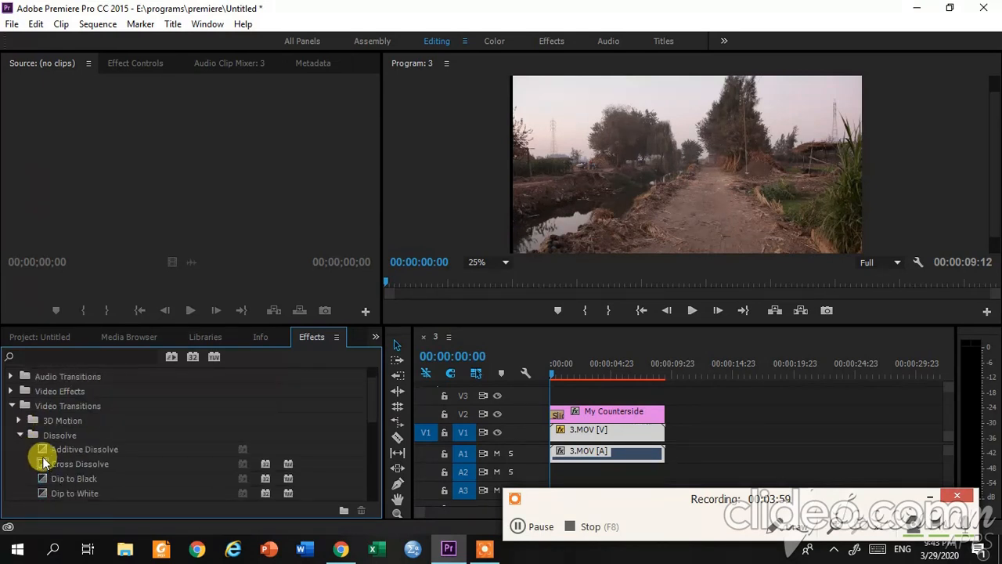
click(78, 463)
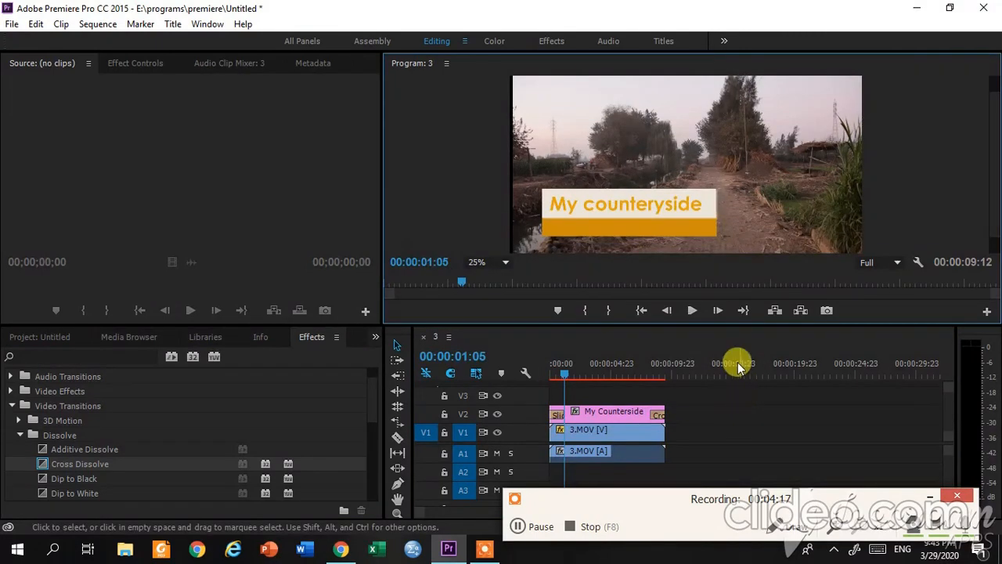
click(693, 310)
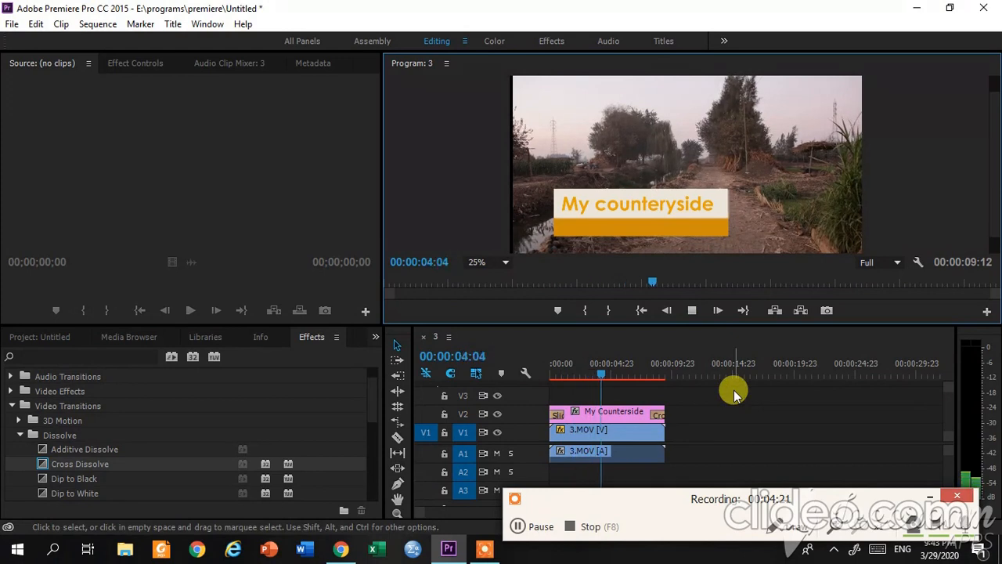
click(693, 310)
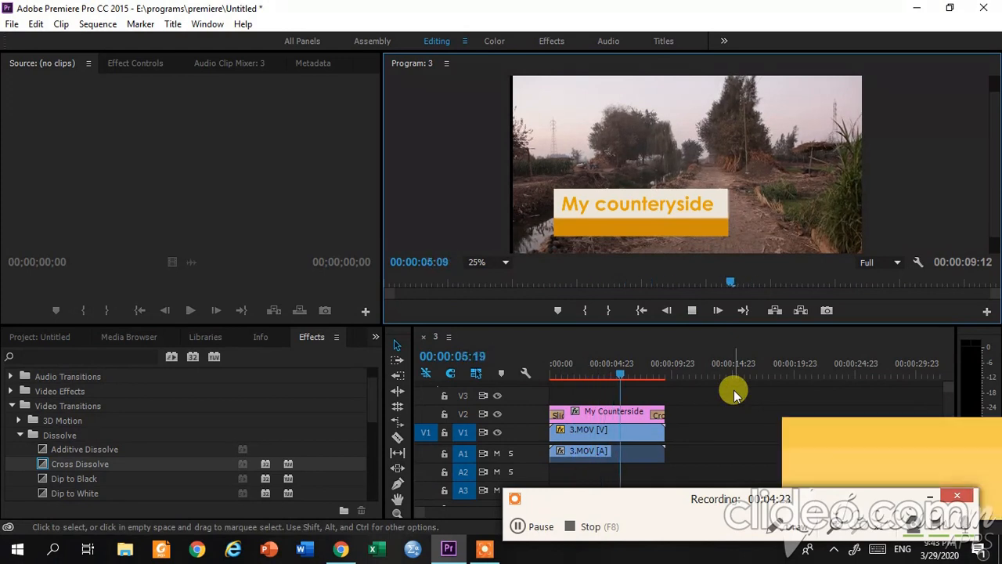